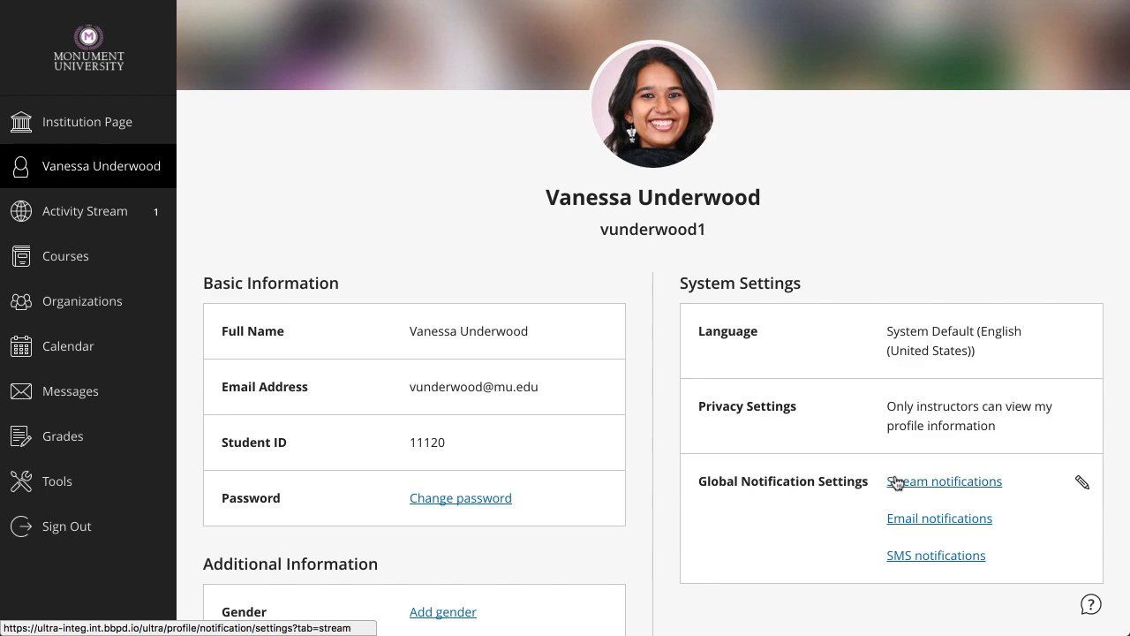
# - Open Stream notifications from the profile, then view the Email notification options
pyautogui.click(944, 480)
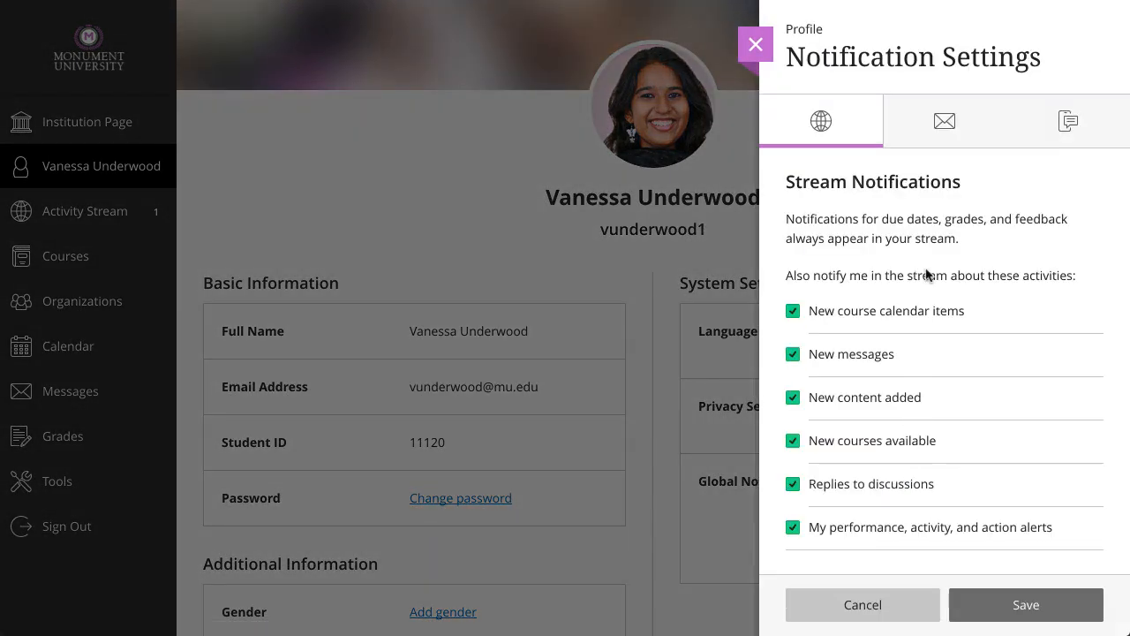
pyautogui.click(943, 120)
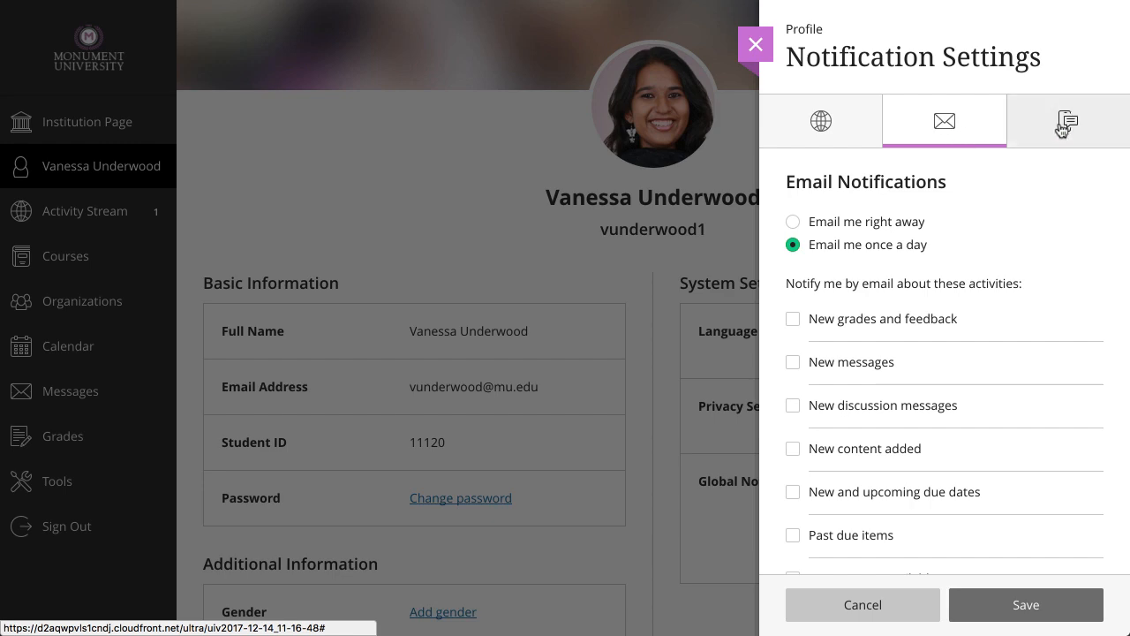
# - Review the SMS notification options for new grades and feedback, then return to the profile
pyautogui.click(1067, 120)
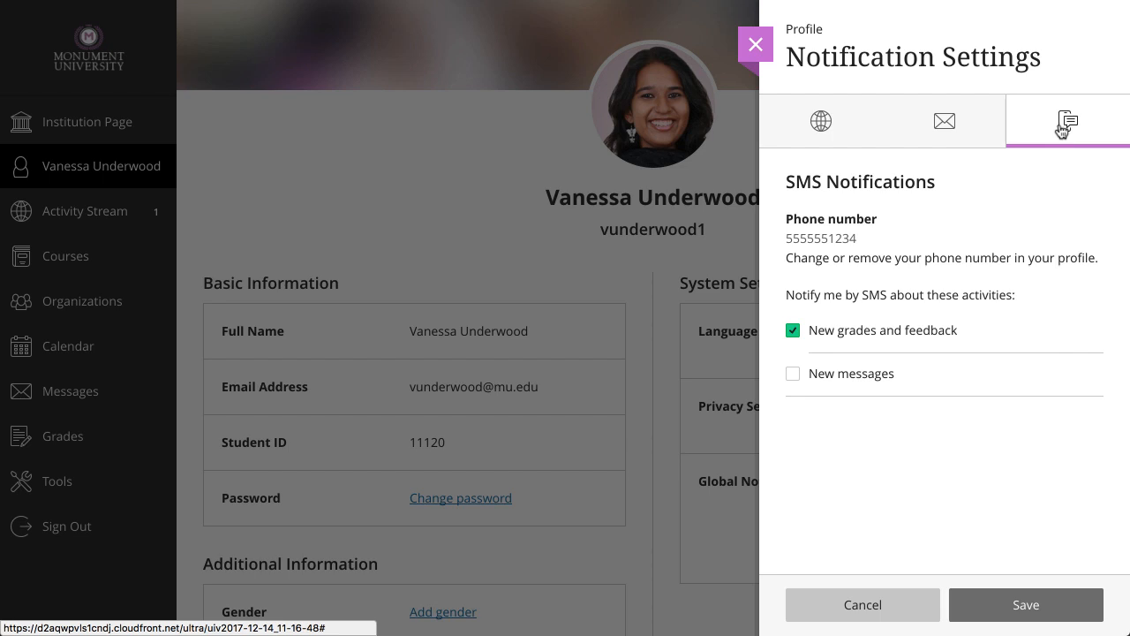
pyautogui.click(793, 374)
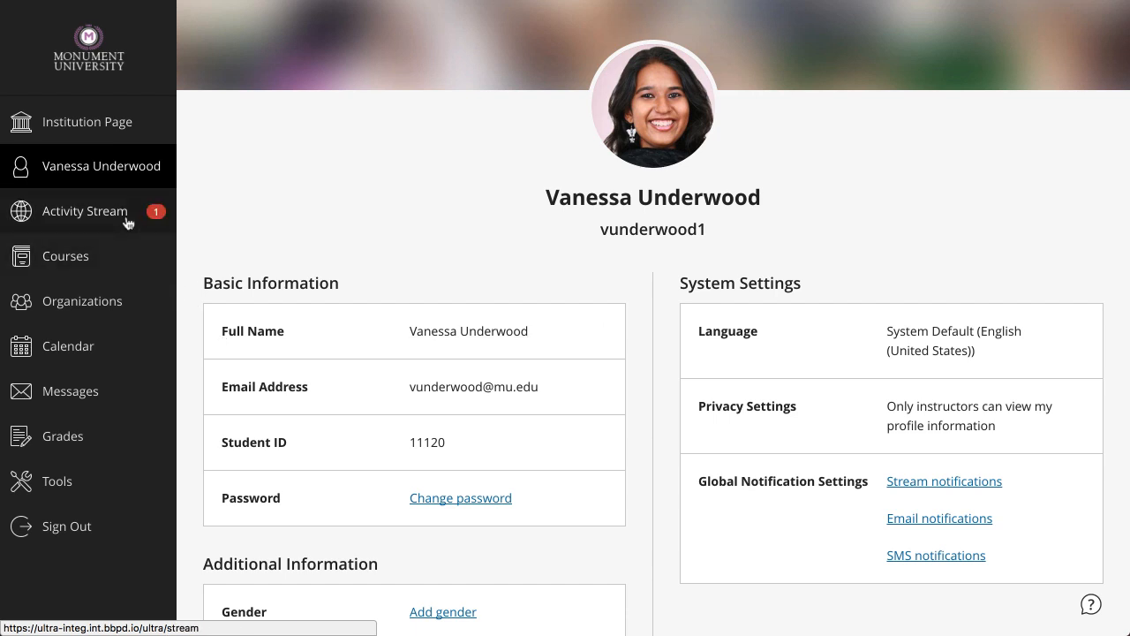
# - Reach Notification Settings from the Activity Stream's gear icon, showing stream options checked
pyautogui.click(84, 212)
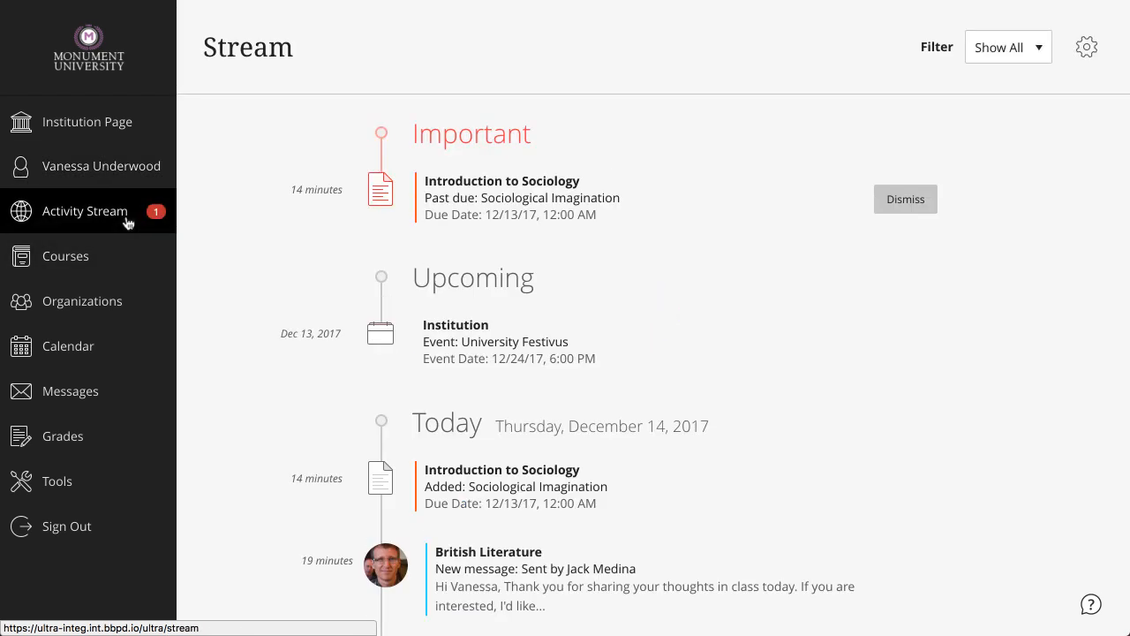
pyautogui.moveTo(1086, 46)
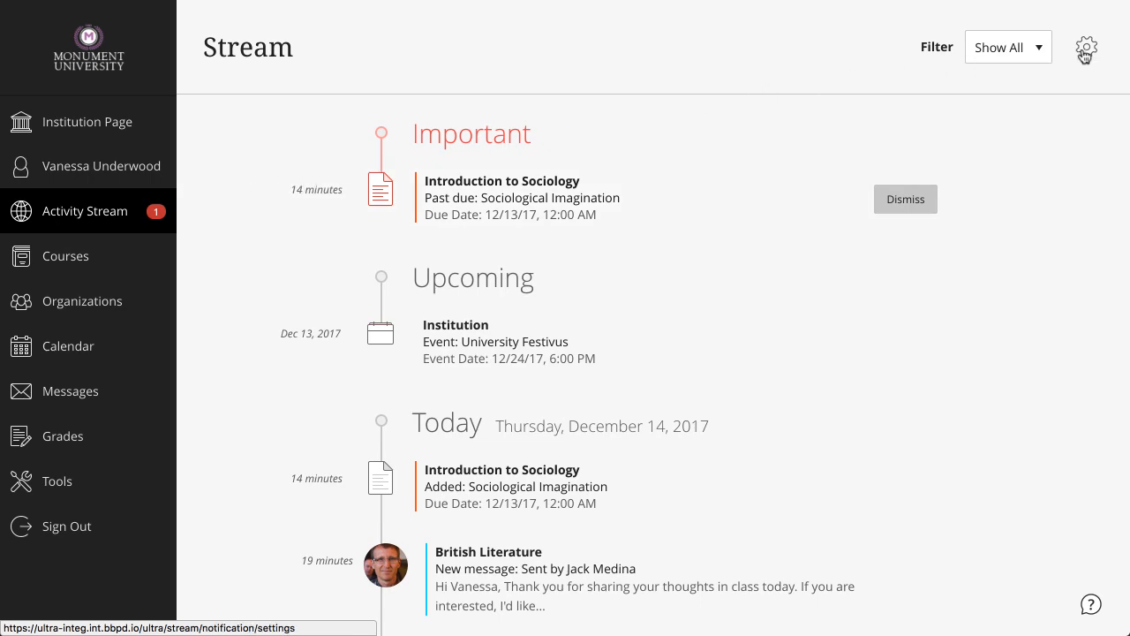
pyautogui.click(1086, 50)
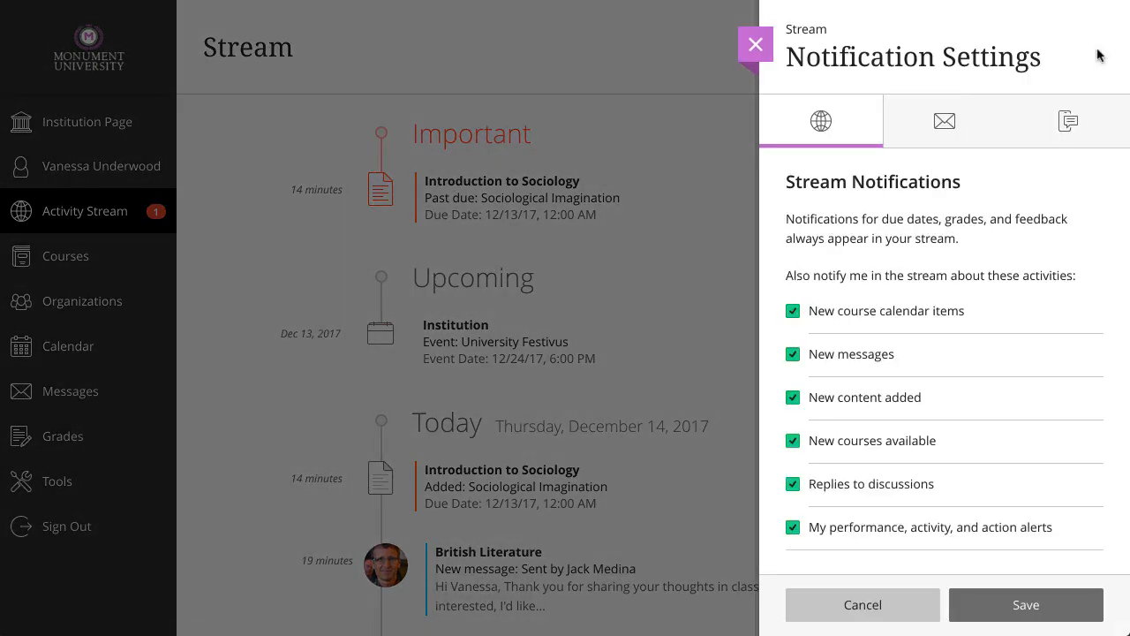